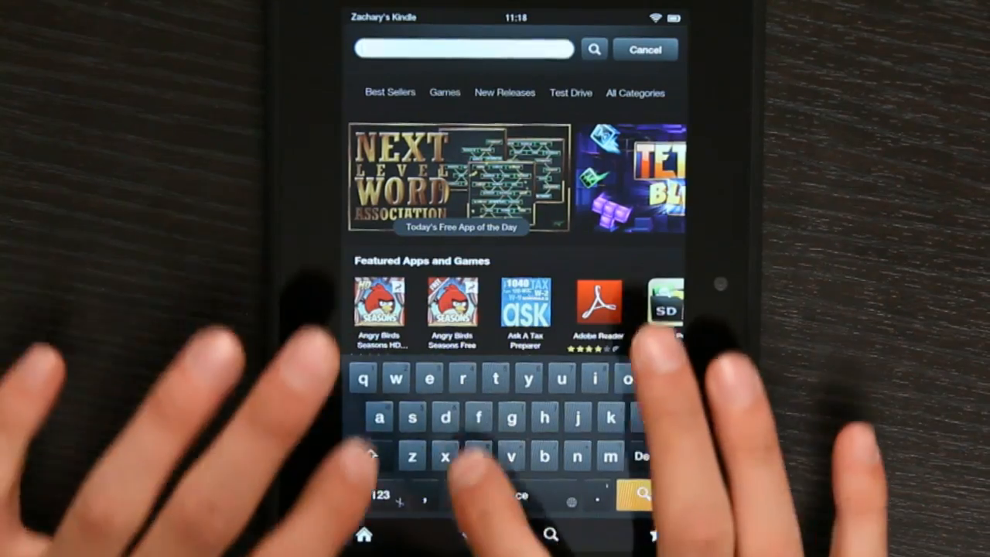
# Step: Search the Appstore for 'Facebook', completing 'fac' from the word suggestion
pyautogui.write('fac')
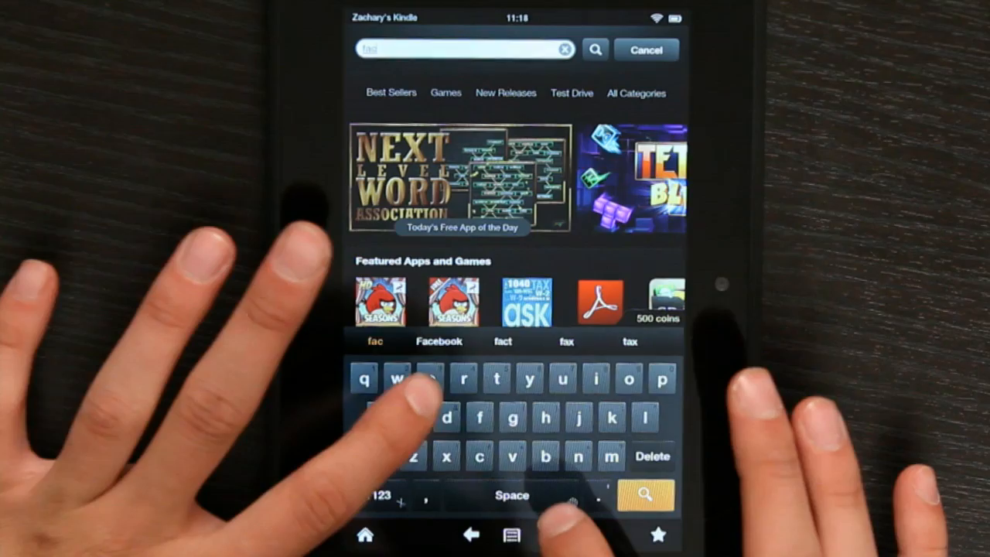
pyautogui.click(430, 379)
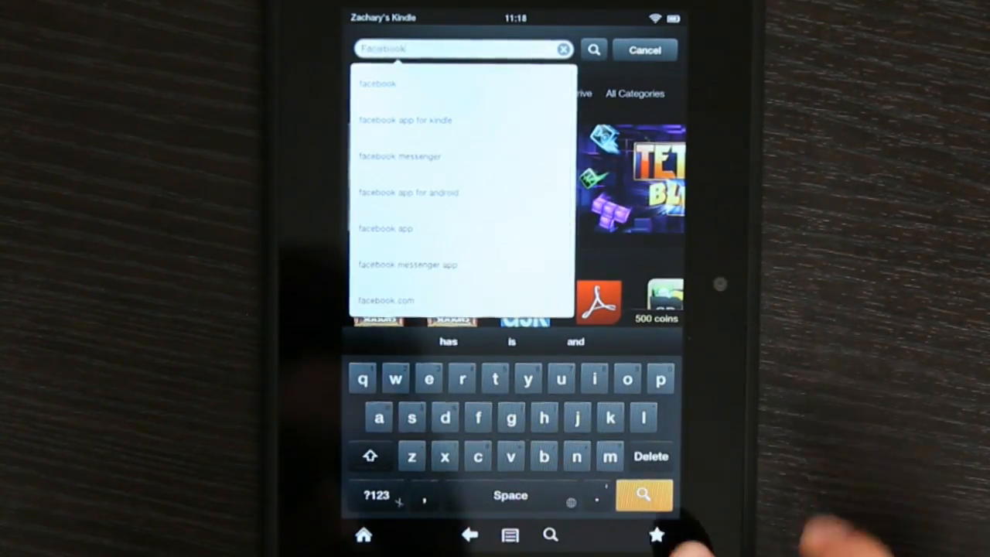
pyautogui.click(642, 495)
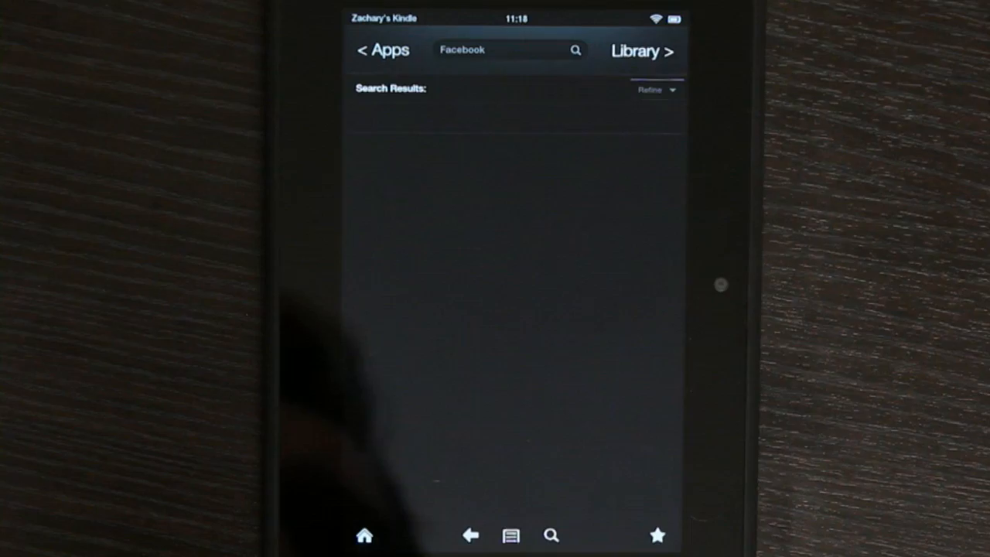